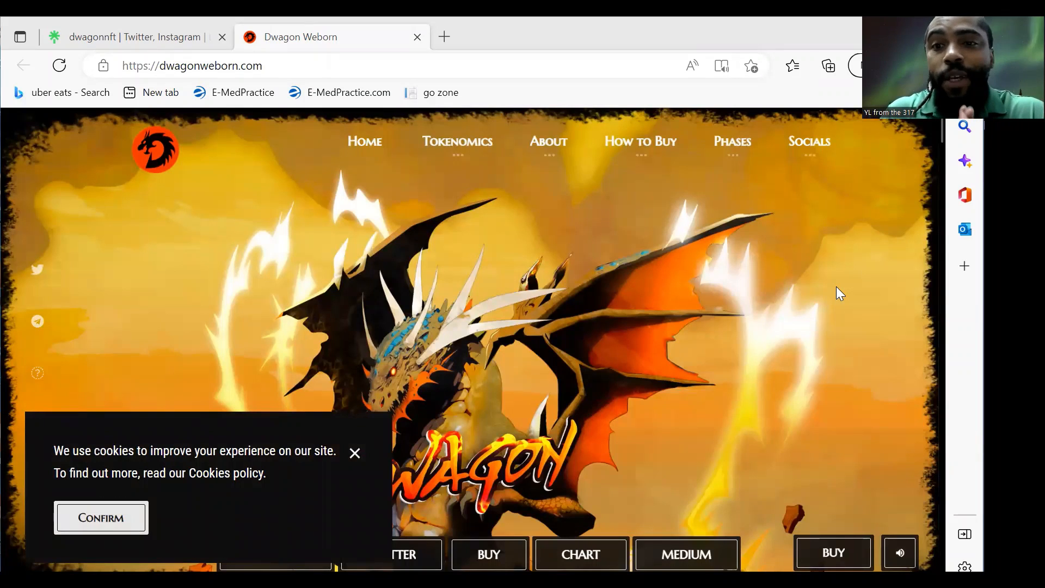
mouse_move(355, 453)
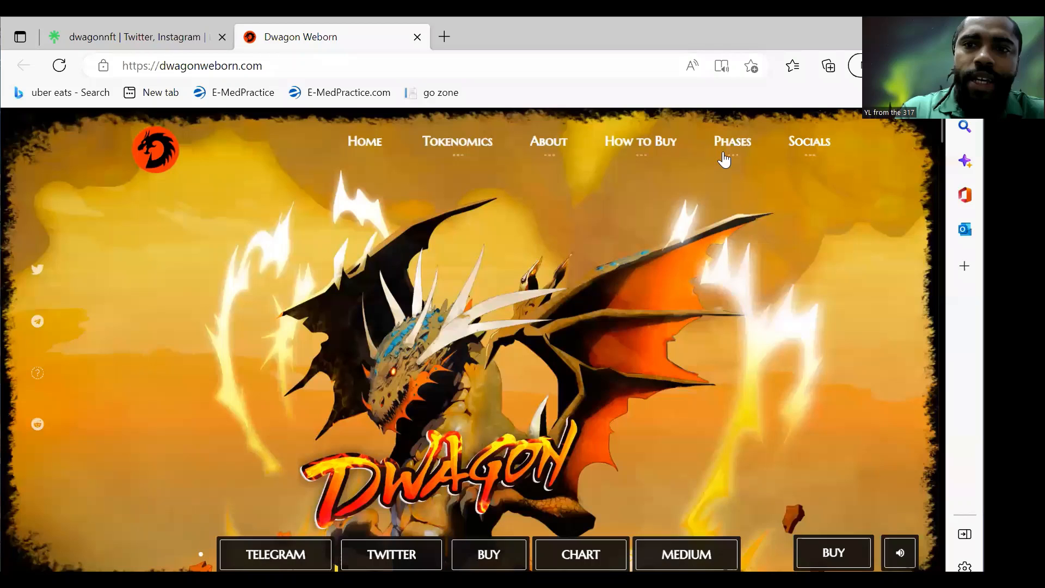
mouse_move(873, 210)
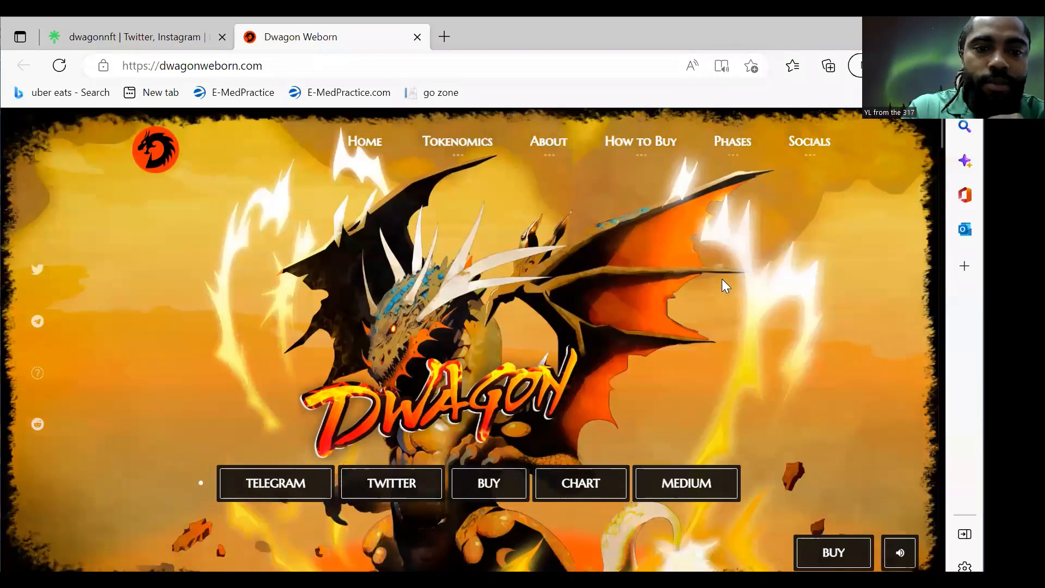
Step: Scroll down past the artwork, About V2 and Tokenomics to the How to Buy swap widget
scroll(down, 3)
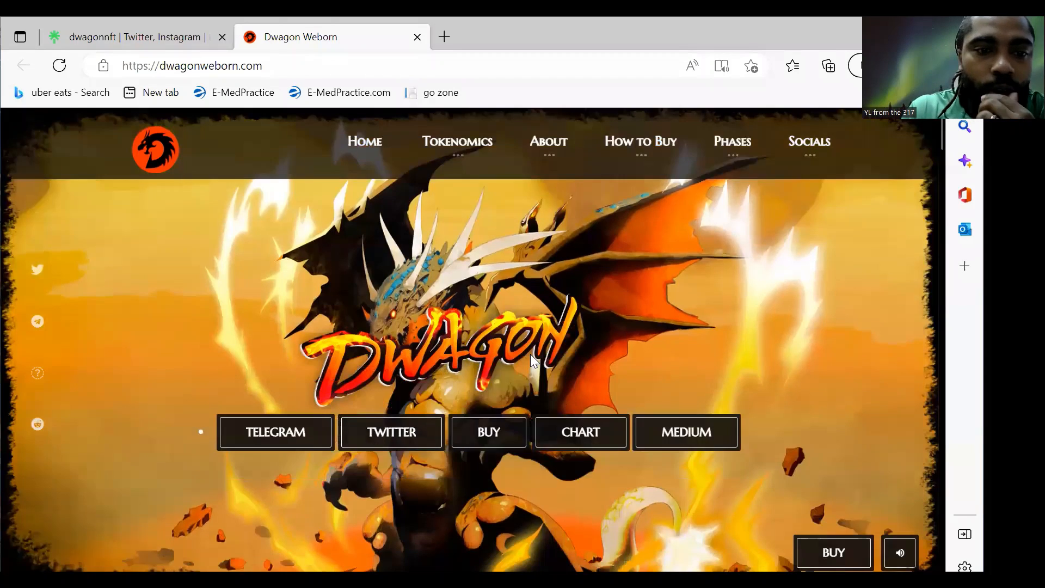
scroll(down, 3)
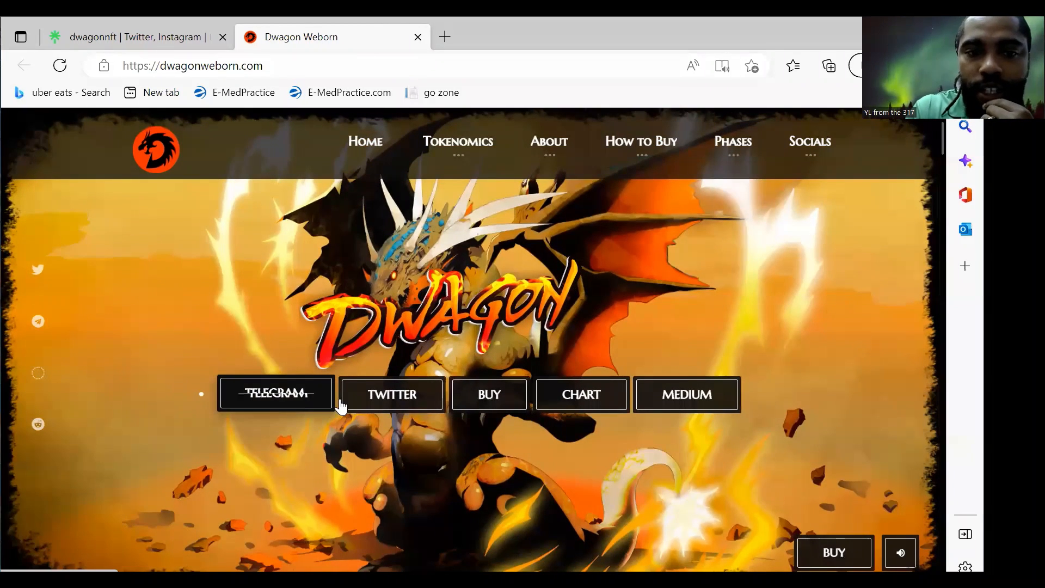
mouse_move(732, 368)
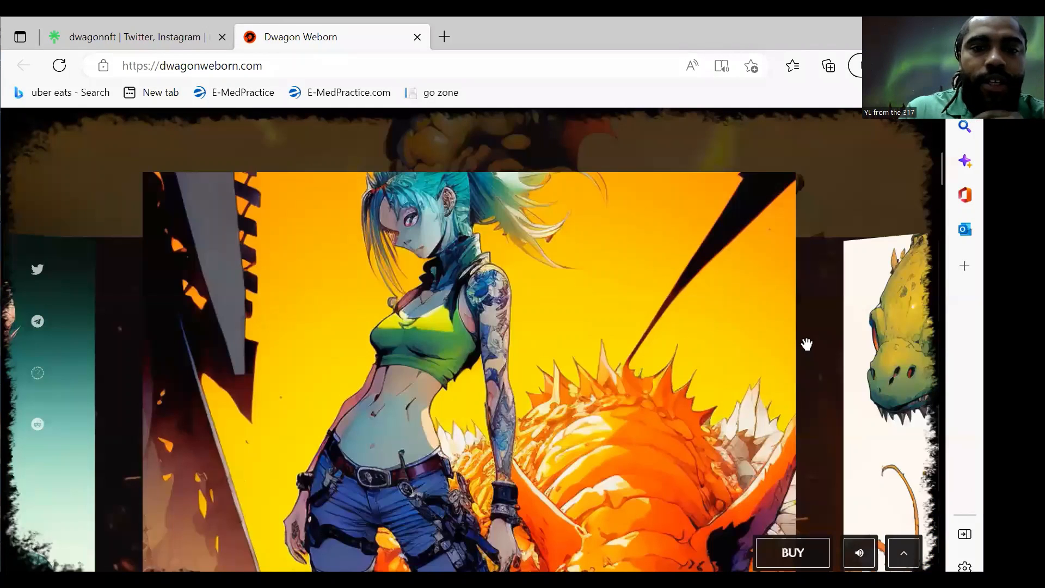
scroll(down, 3)
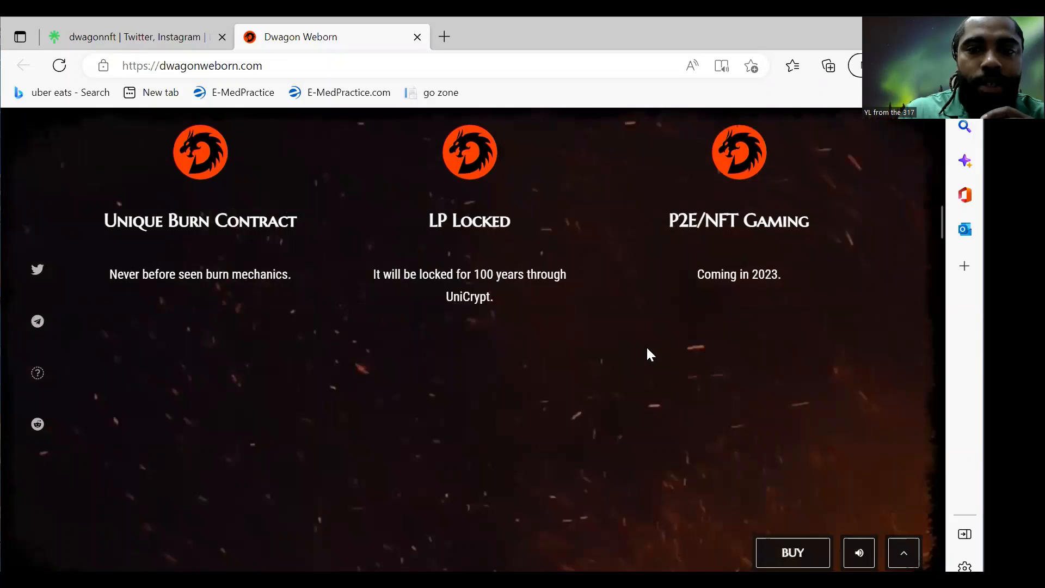
scroll(down, 3)
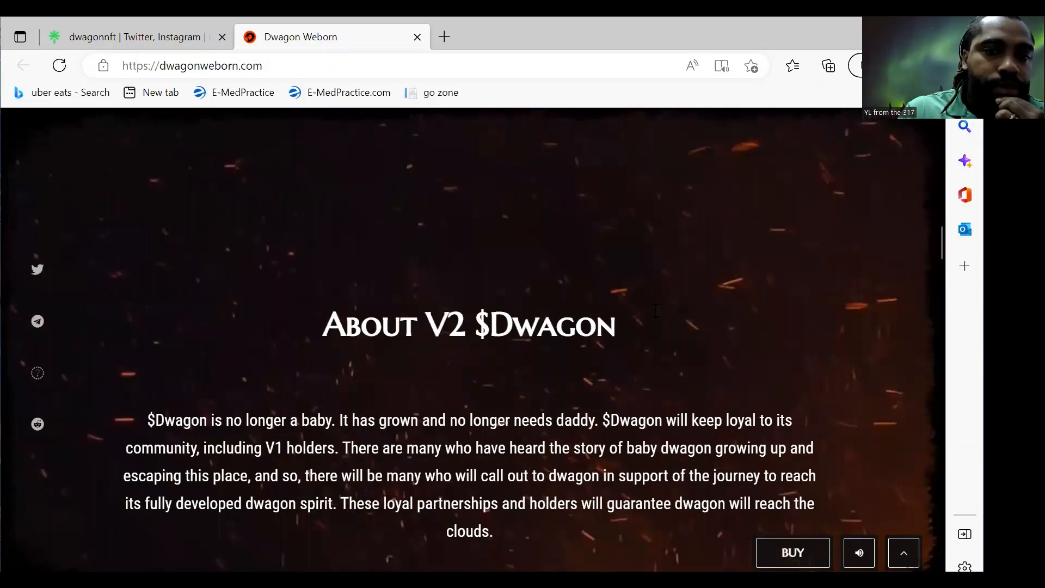
scroll(down, 3)
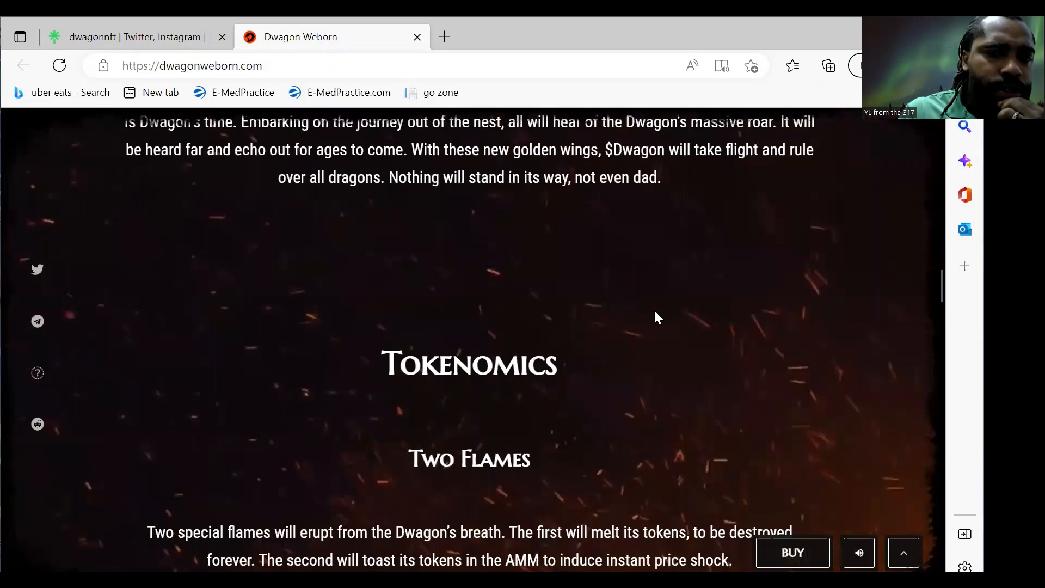
scroll(down, 3)
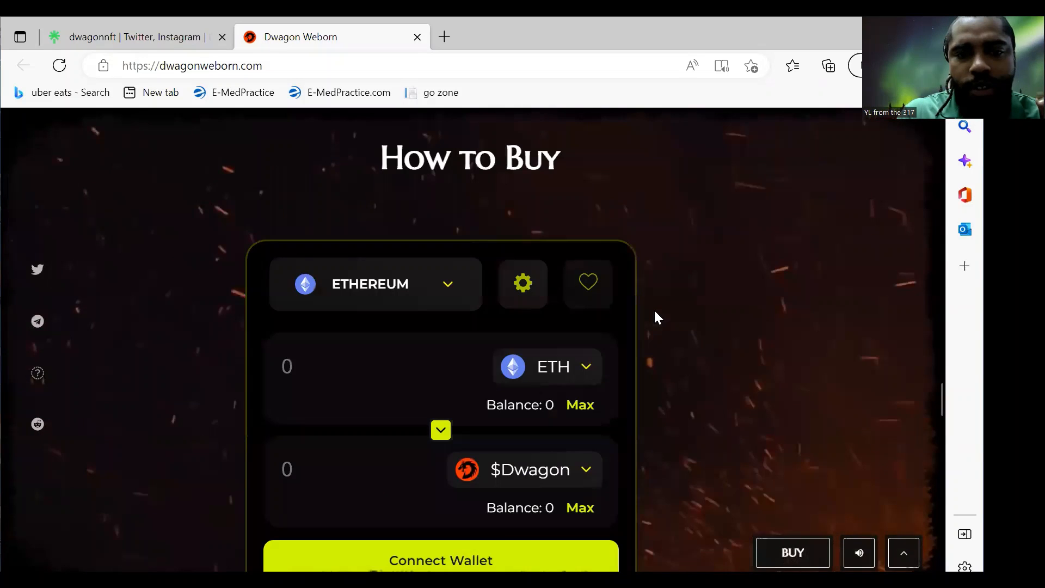
Step: Connect the wallet, fill Max, then set the amount to 0.000434267 ETH for about 1,519.75 $Dwagon
scroll(down, 3)
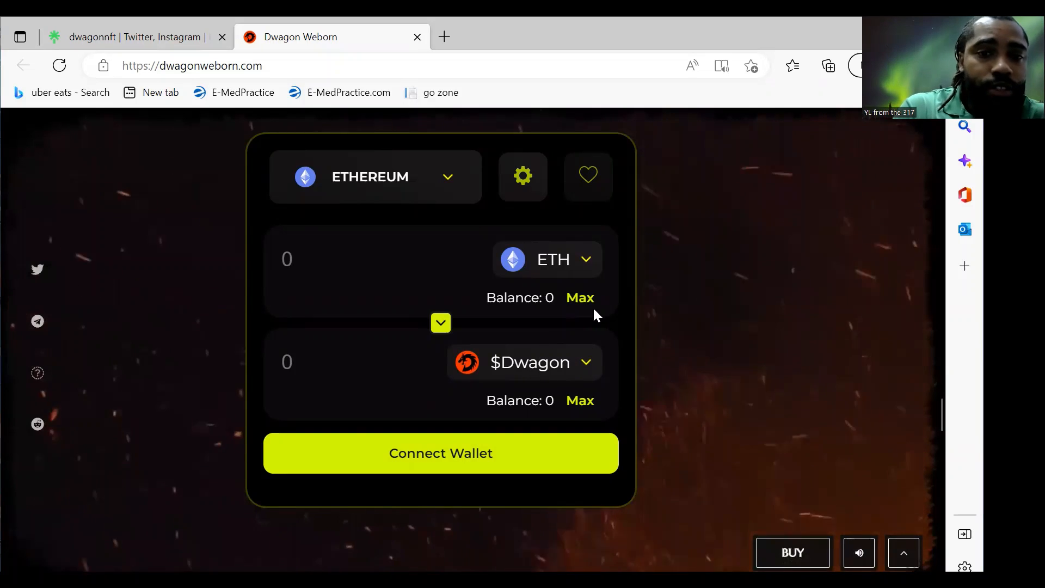
click(440, 453)
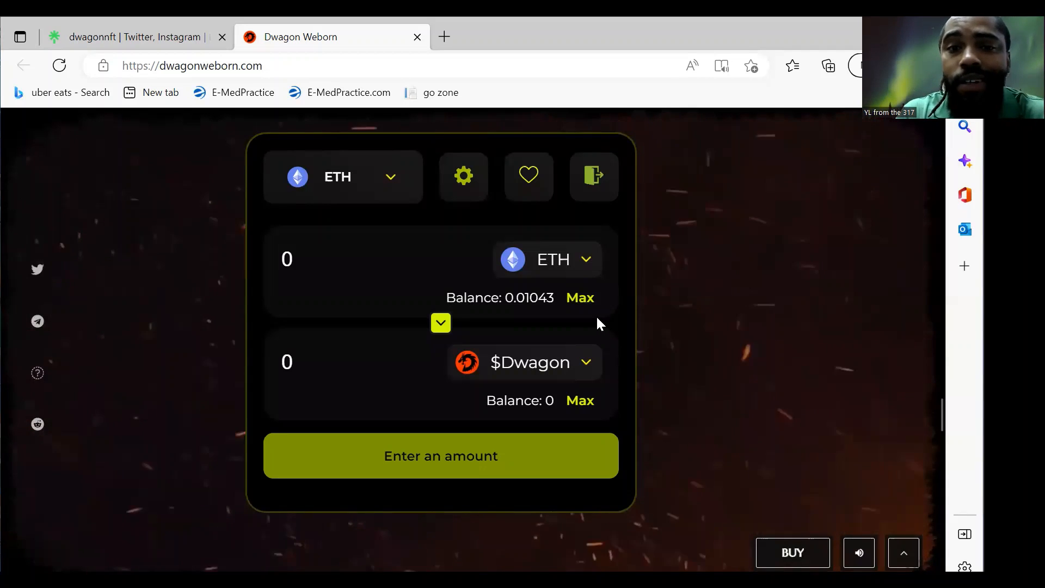
click(579, 297)
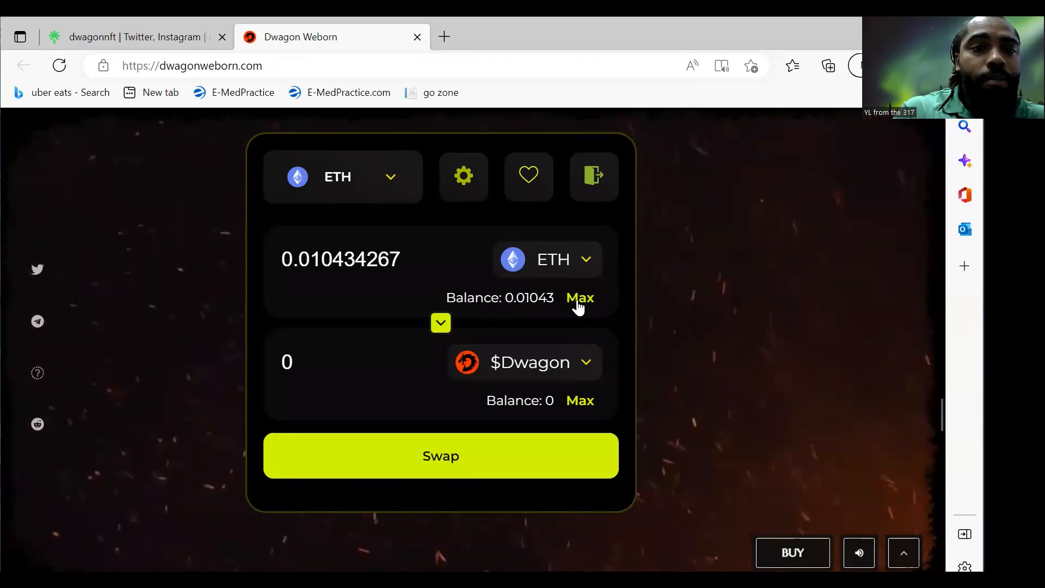
click(440, 456)
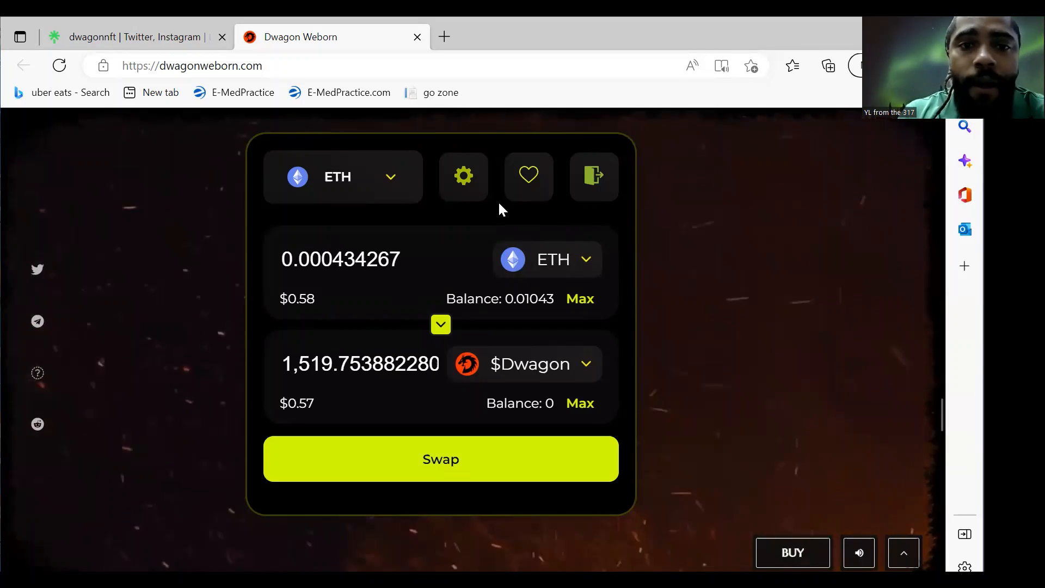
Step: Set a custom slippage tolerance of 15% in swap Settings and return to the quote
click(464, 175)
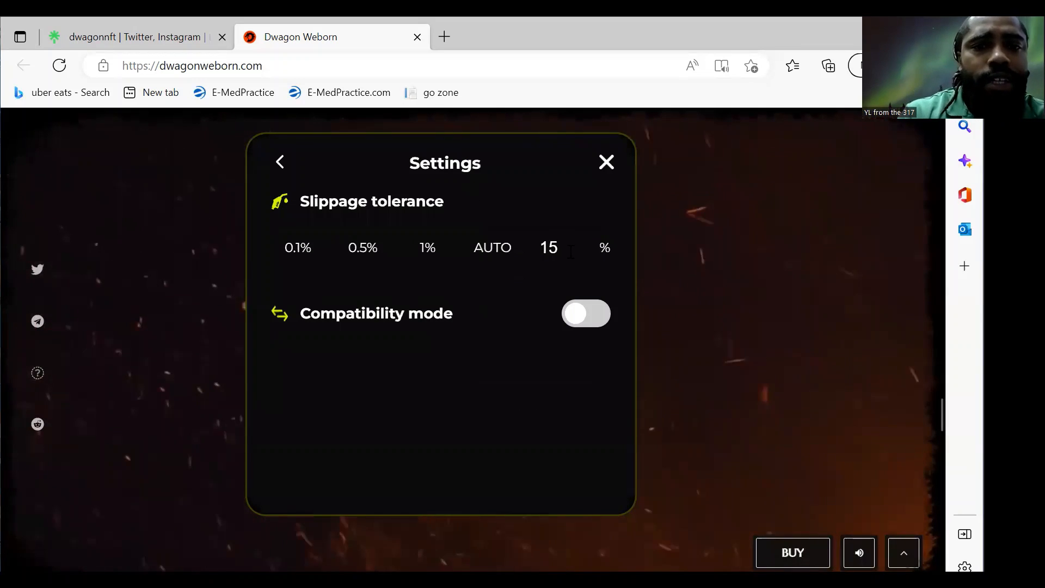
click(559, 248)
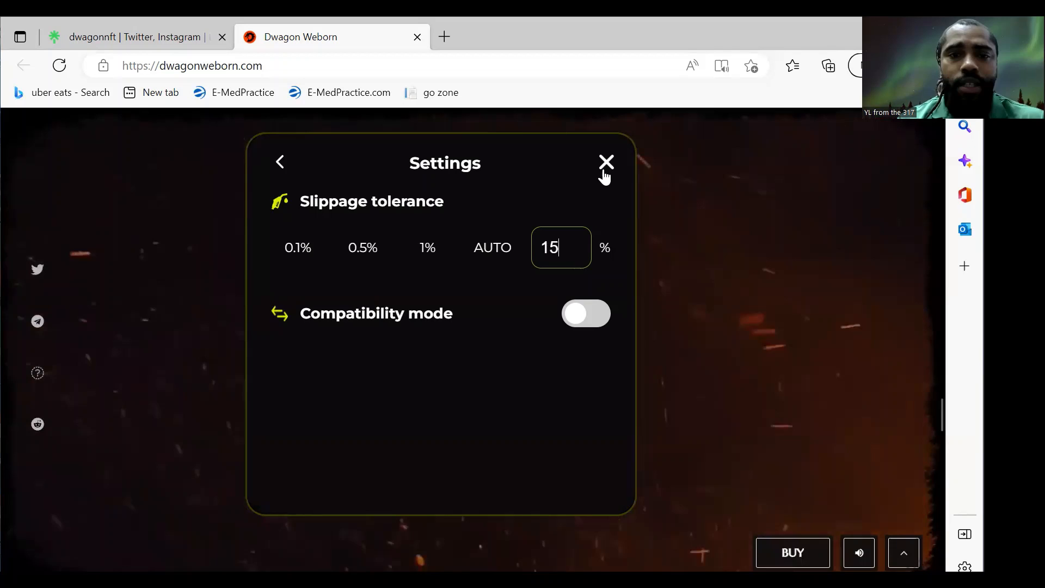
click(605, 162)
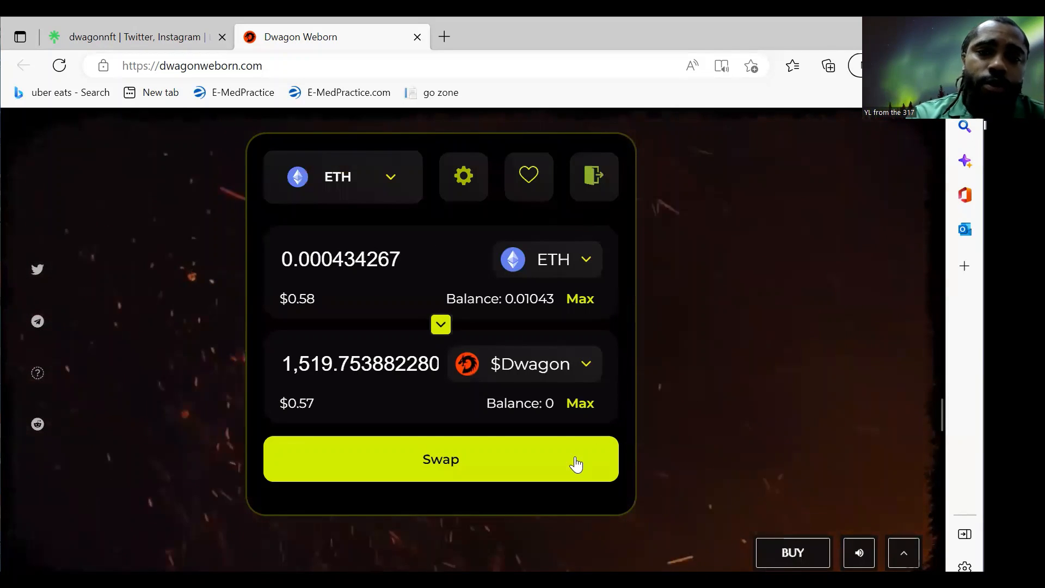
Step: Submit the swap of 0.000434267 ETH for about 1,519.75 $Dwagon so it shows Loading
click(441, 459)
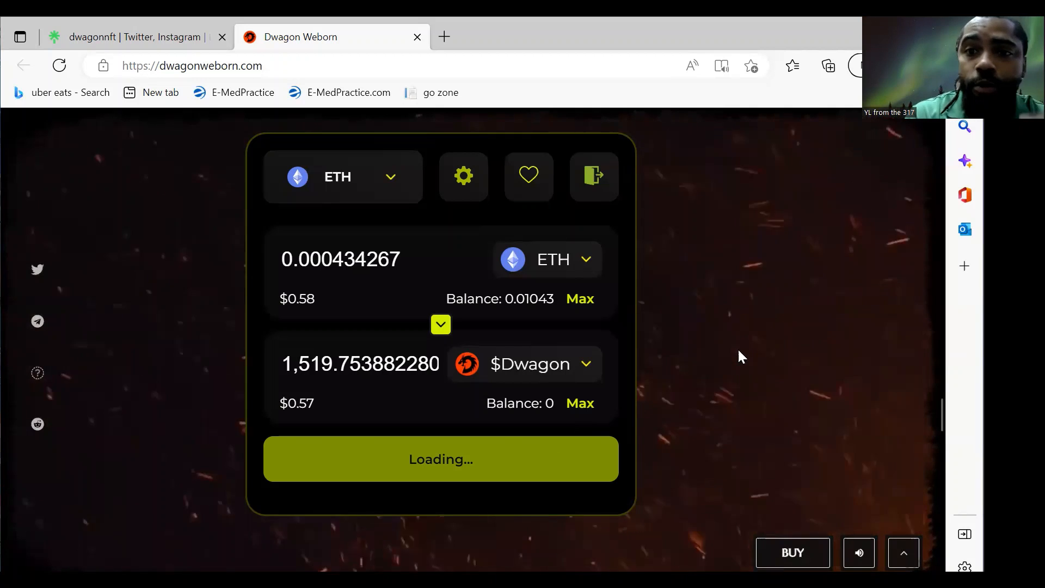
mouse_move(665, 335)
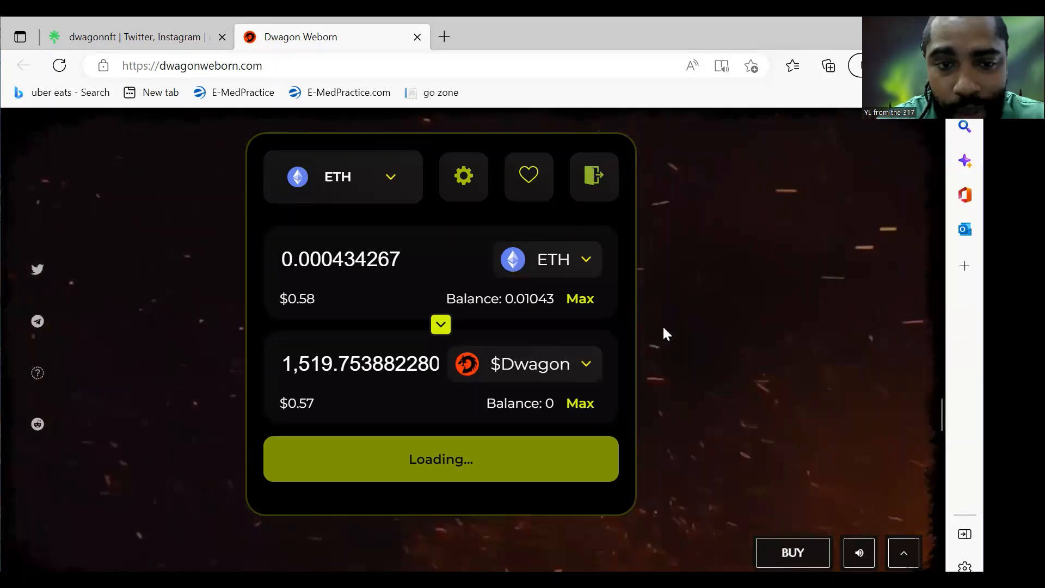
Step: Scroll around How to Buy, then use a navigation link to return to the dragon hero banner
scroll(down, 3)
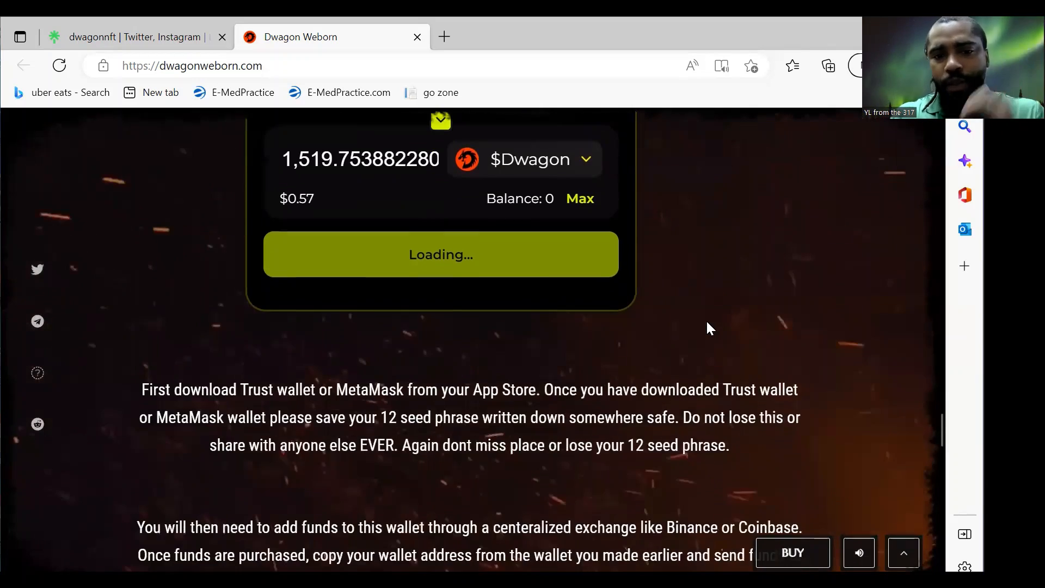
scroll(down, 3)
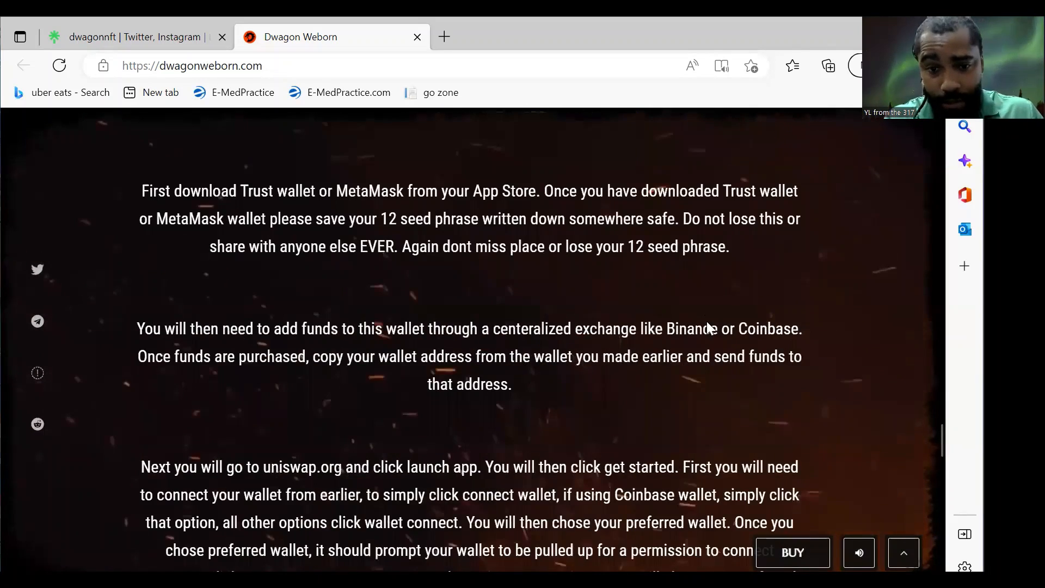
scroll(up, 3)
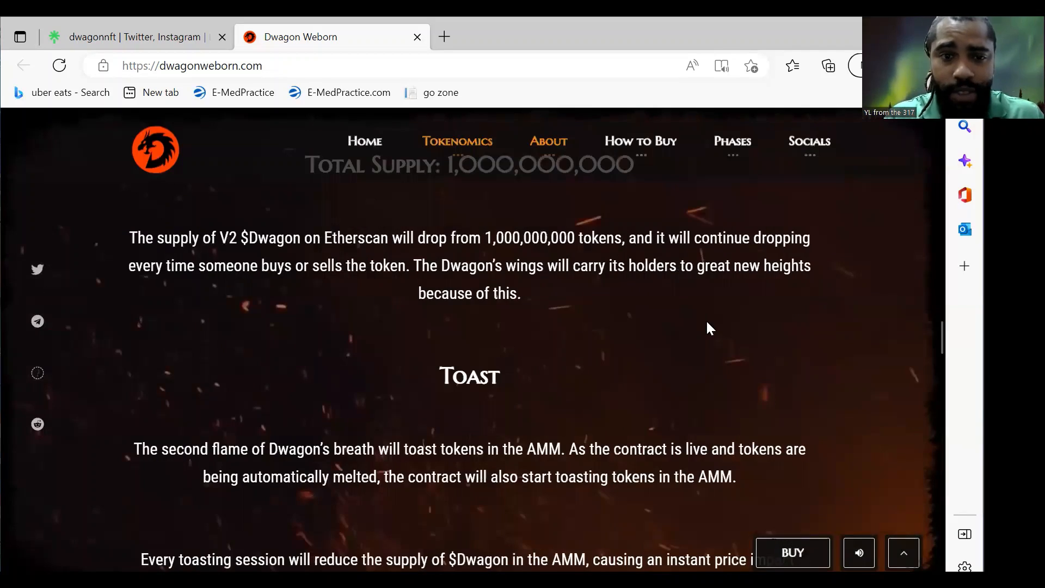
click(792, 553)
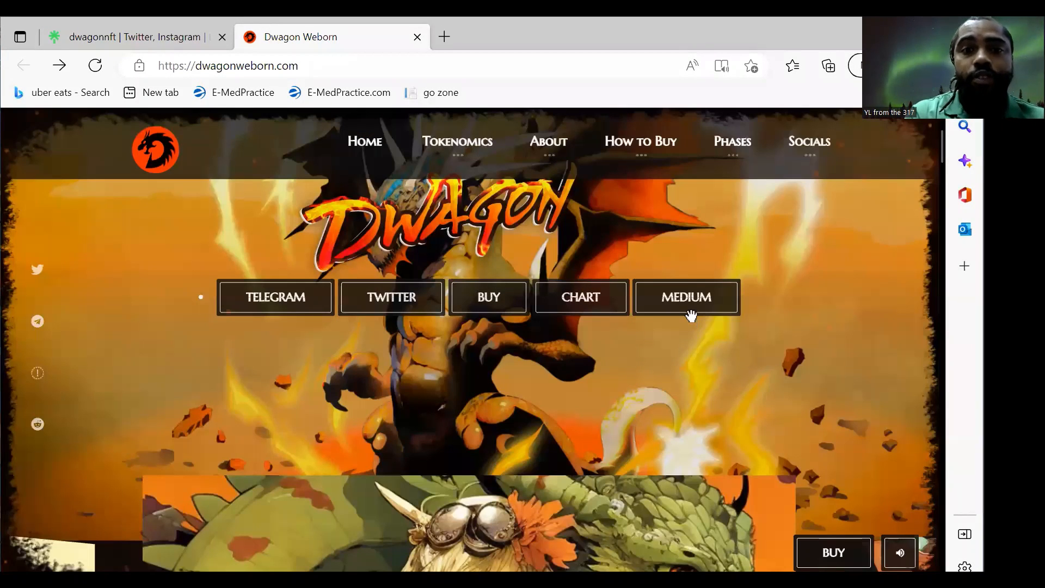
Step: Scroll back down to the disconnected swap widget and close its Settings panel showing 15% slippage
scroll(down, 3)
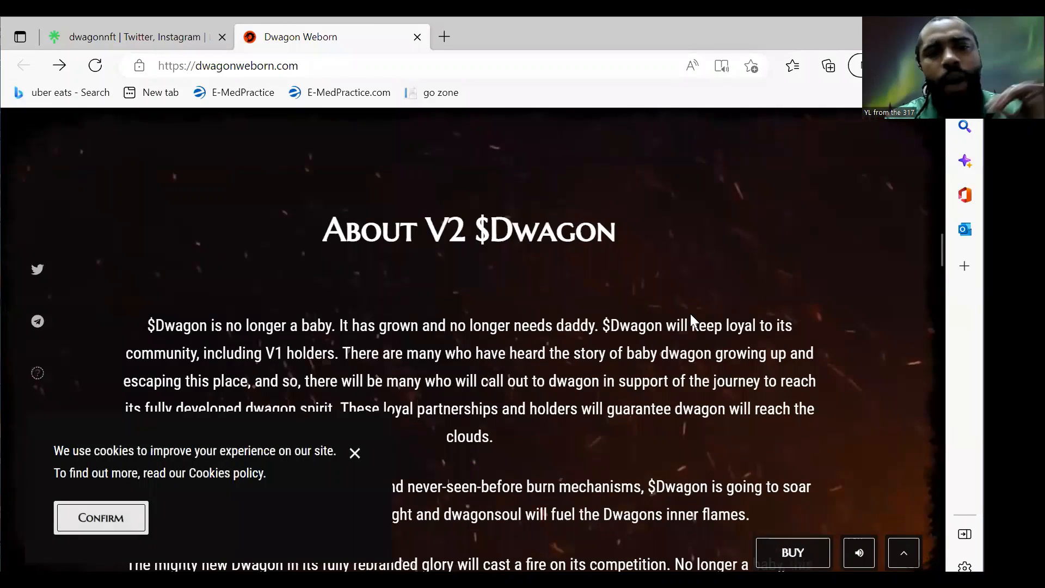
scroll(down, 3)
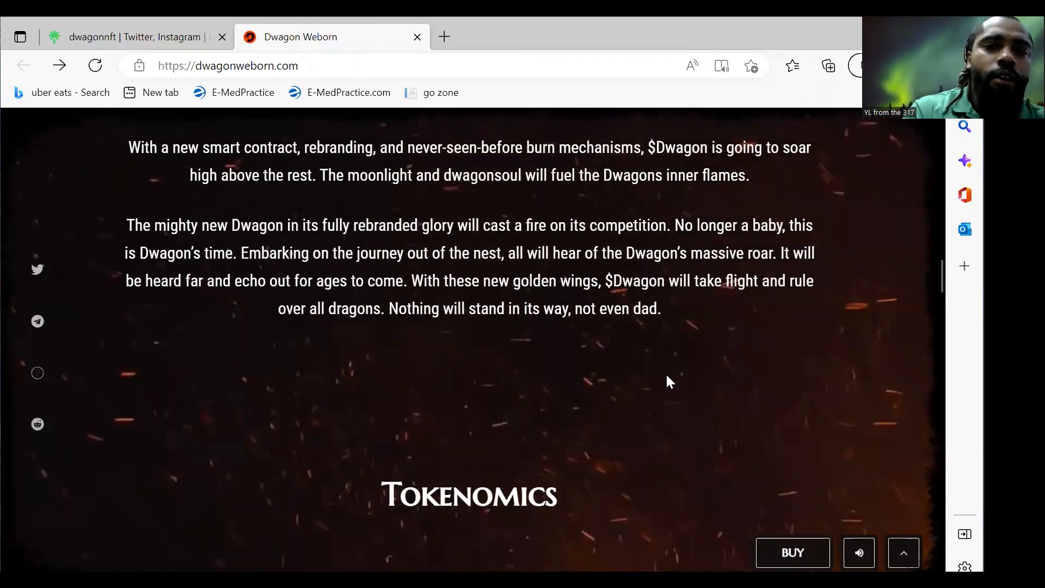
scroll(down, 3)
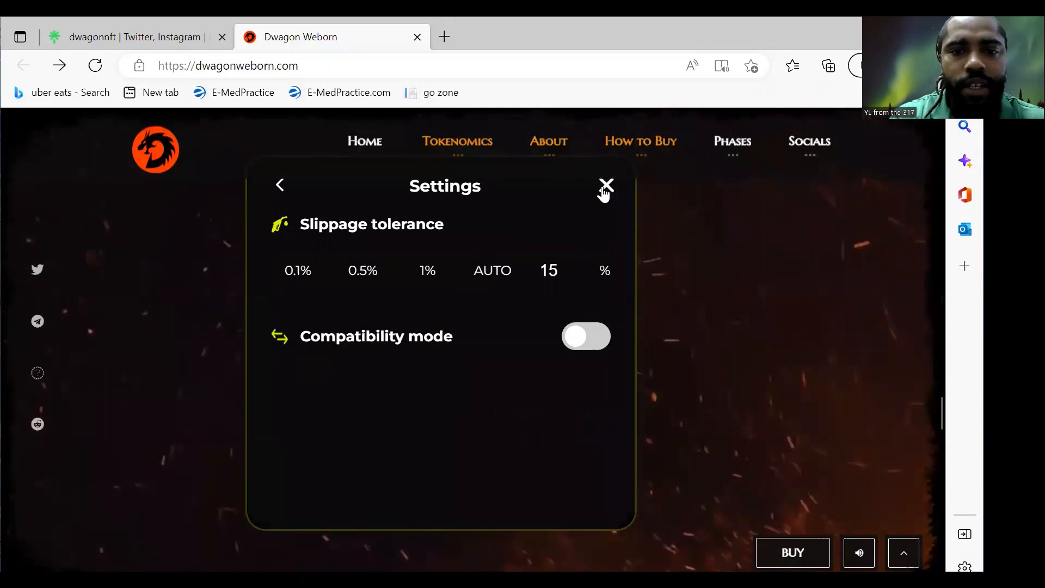
click(605, 185)
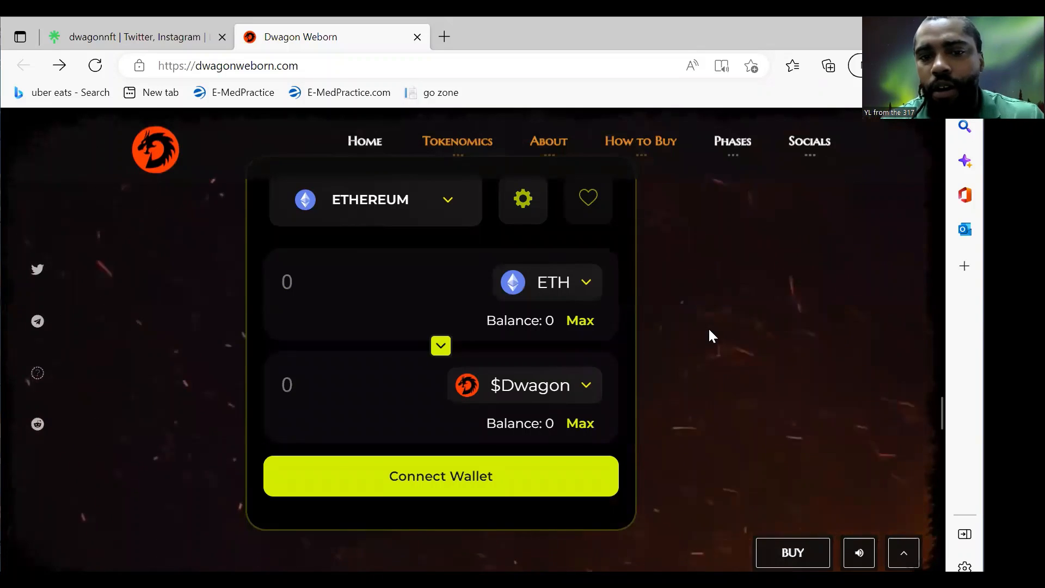